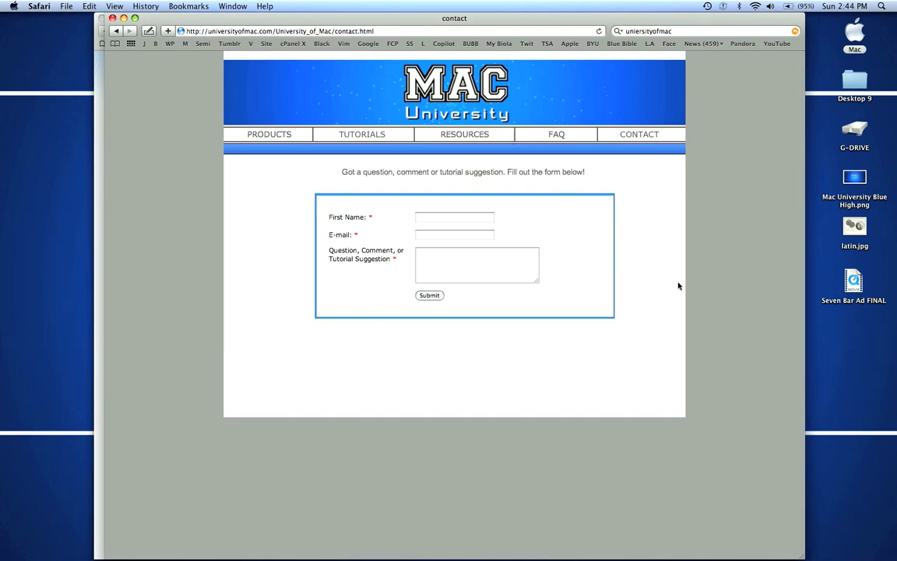
mouse_move(611, 276)
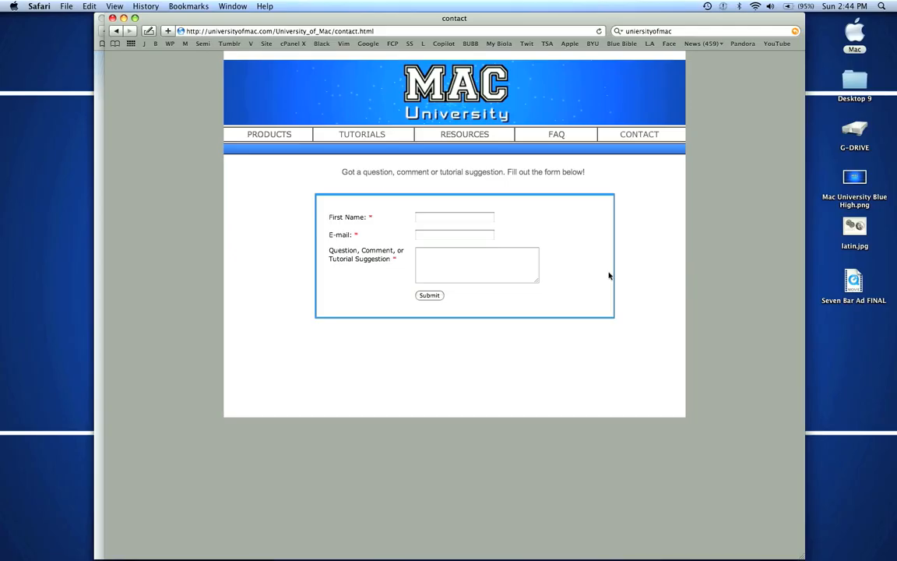
mouse_move(653, 237)
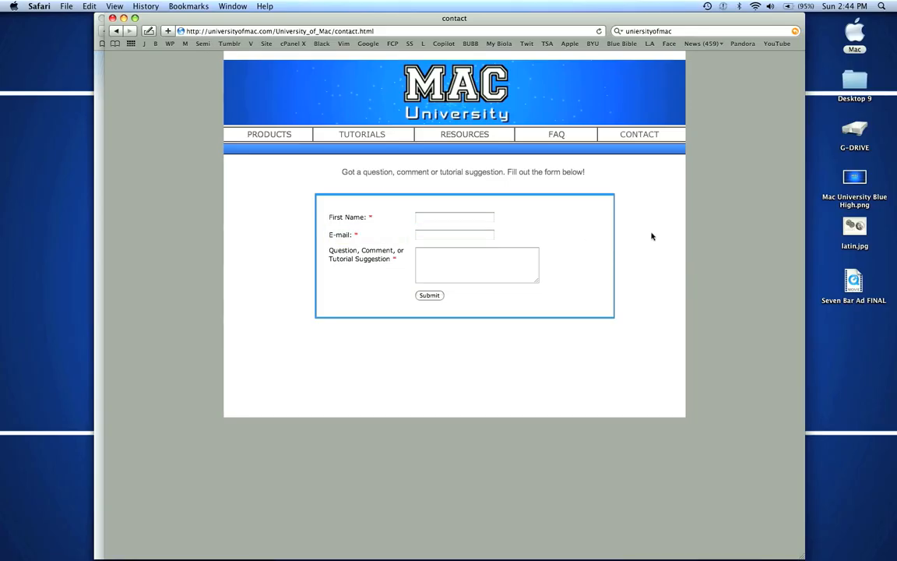
mouse_move(310, 253)
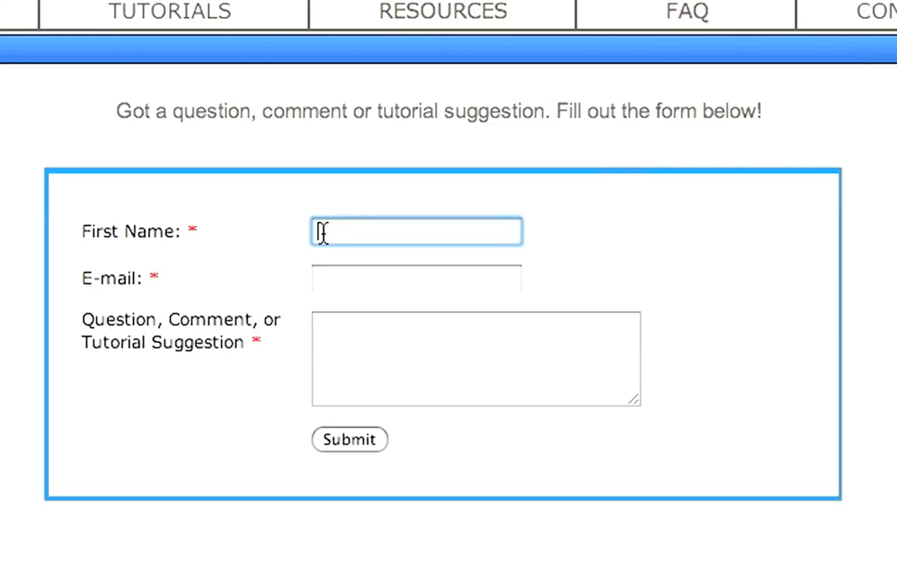
- Start the Form Wizard to choose a ready-made form type
left_click(349, 439)
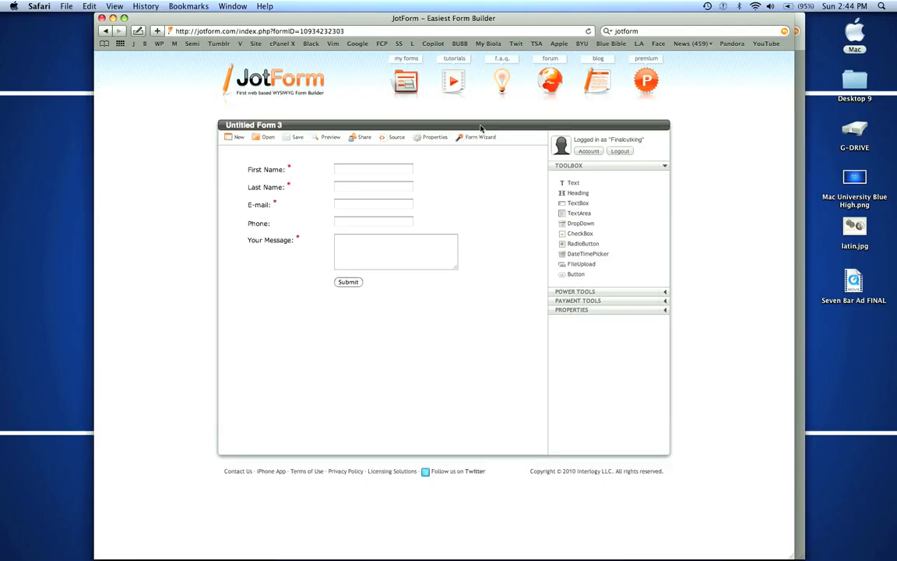
mouse_move(249, 93)
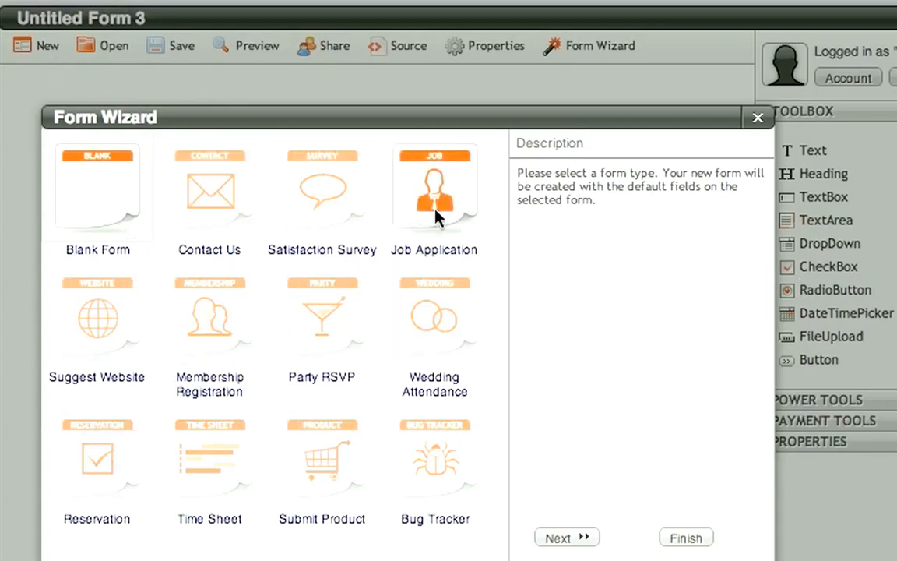
- Create a Contact Us form with the Default theme, giving Untitled Form 4
left_click(209, 187)
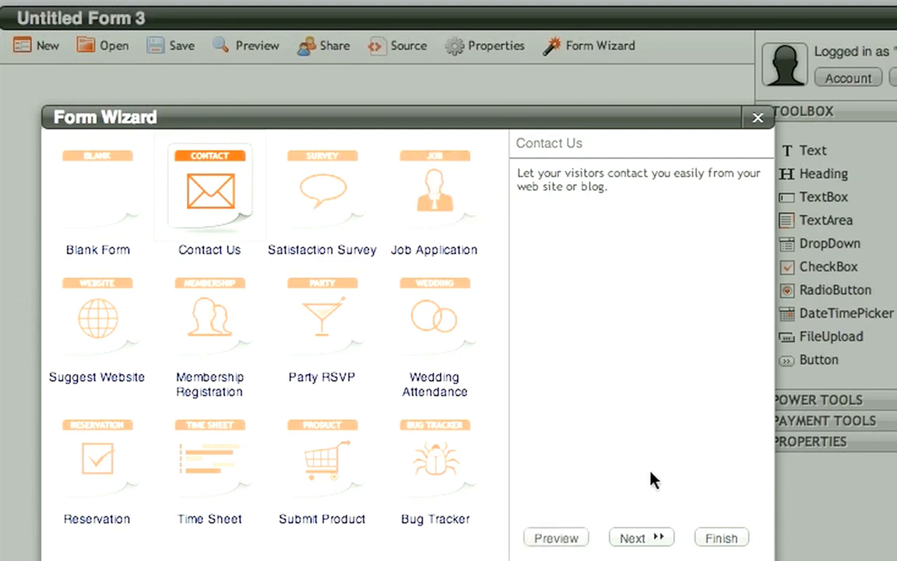
left_click(641, 536)
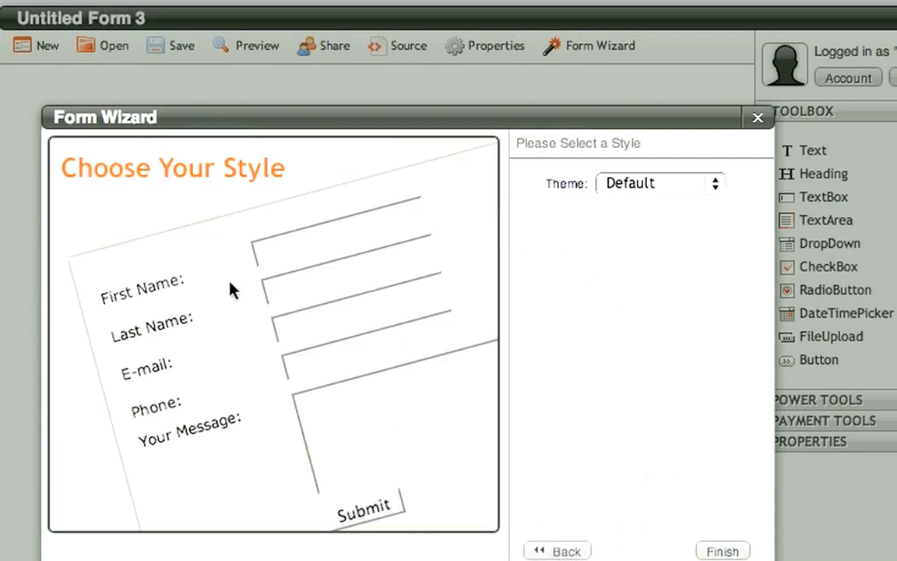
mouse_move(700, 271)
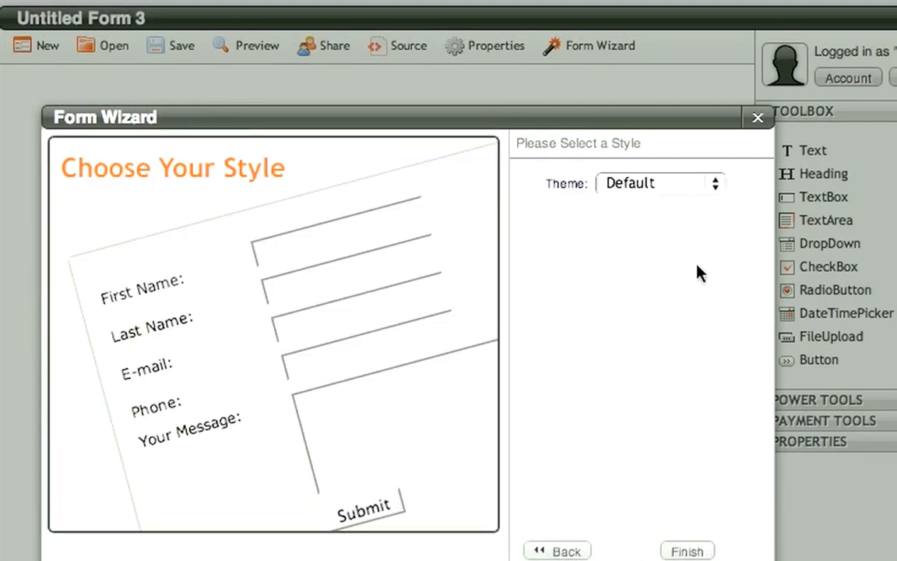
left_click(659, 184)
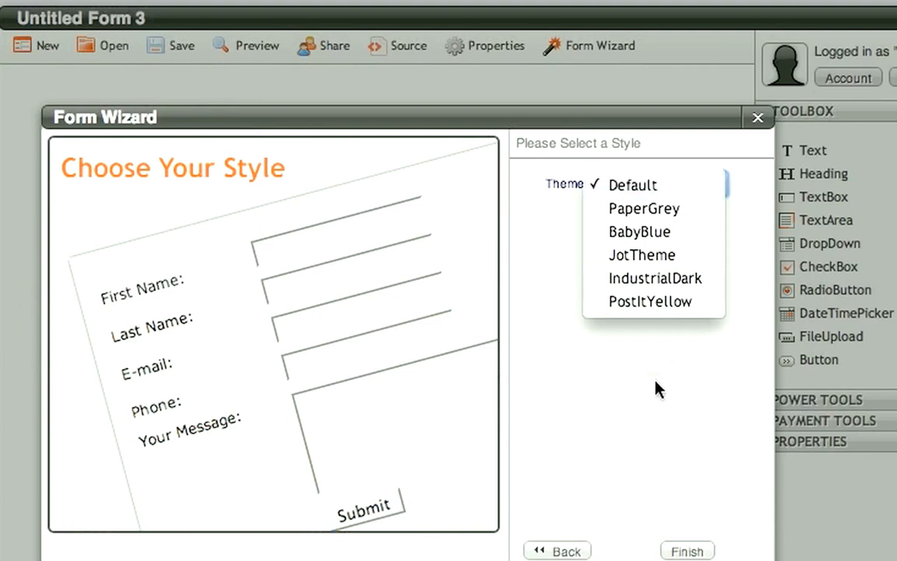
left_click(633, 184)
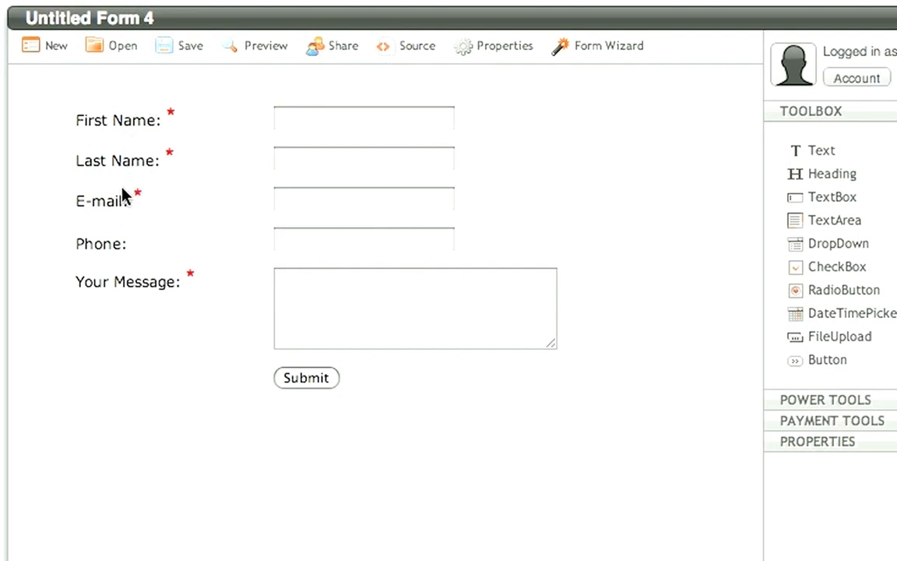
mouse_move(137, 160)
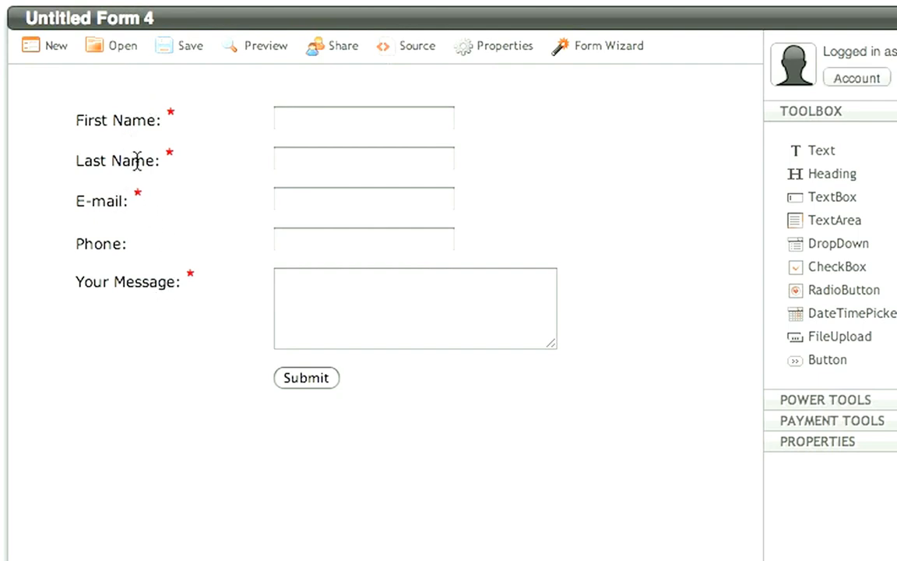
- Remove Last Name and Phone, rename the message to Tutorial Suggestion, keeping unsaved changes
left_click(365, 160)
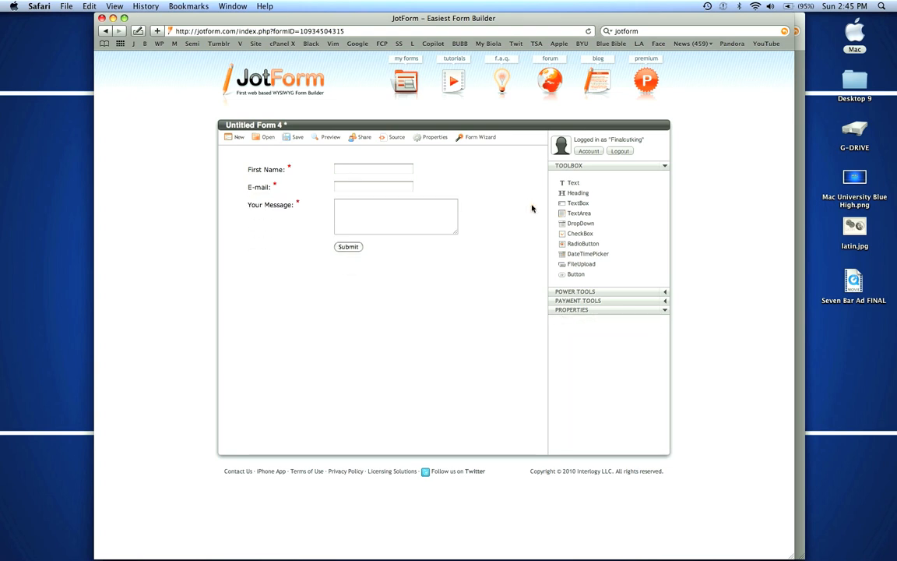
mouse_move(271, 212)
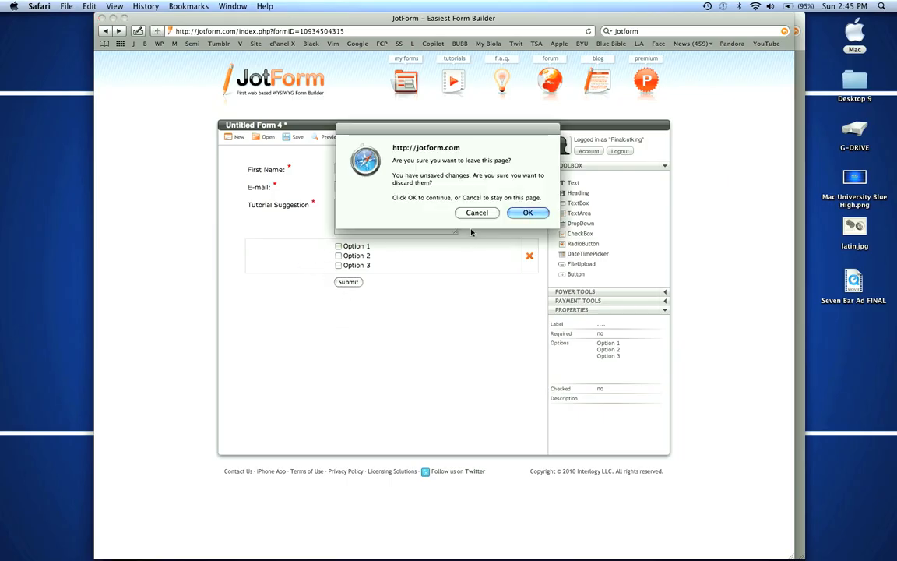
left_click(529, 212)
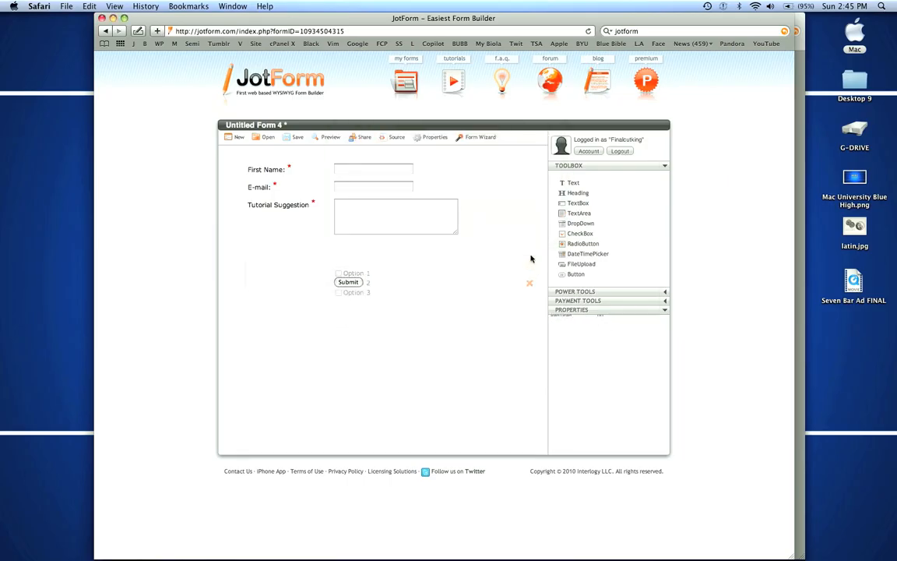
left_click(530, 283)
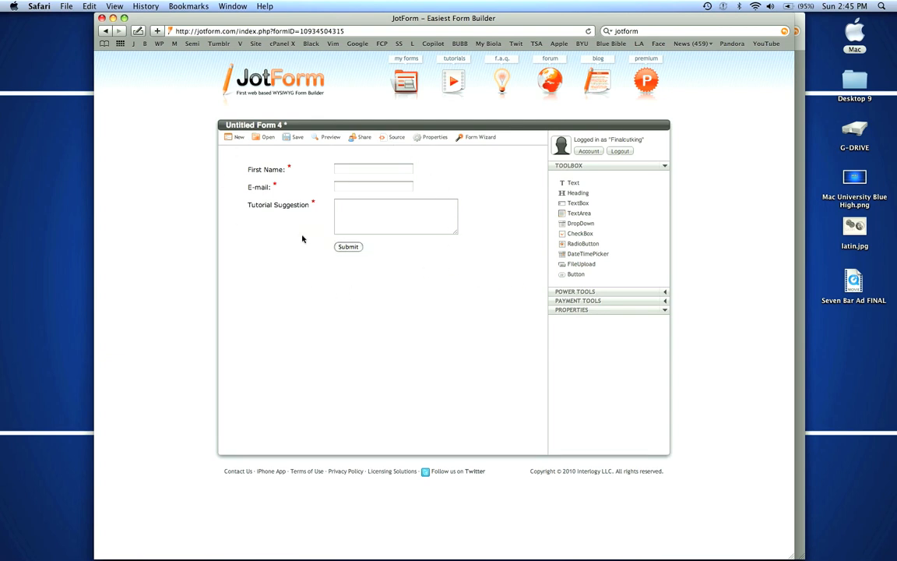
mouse_move(402, 165)
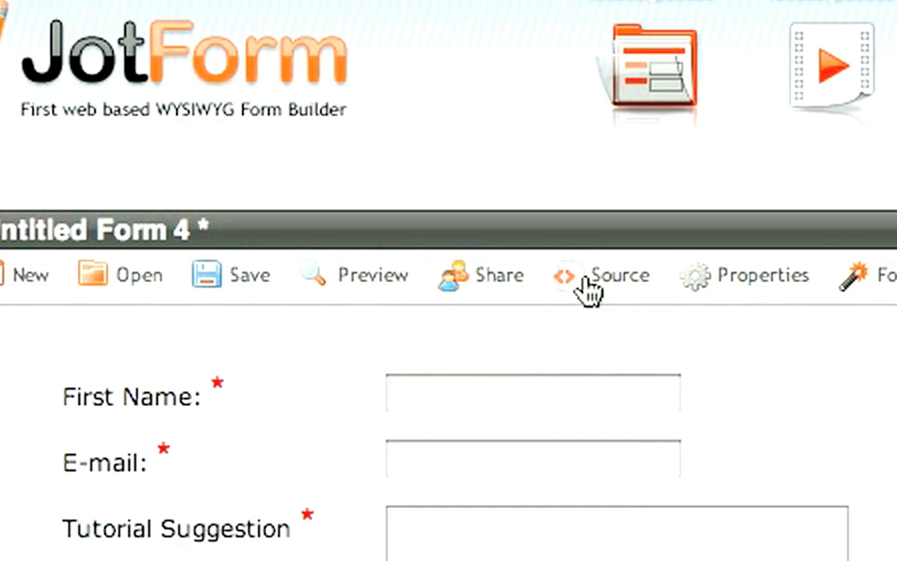
- Show the form's source code and embed options
left_click(620, 274)
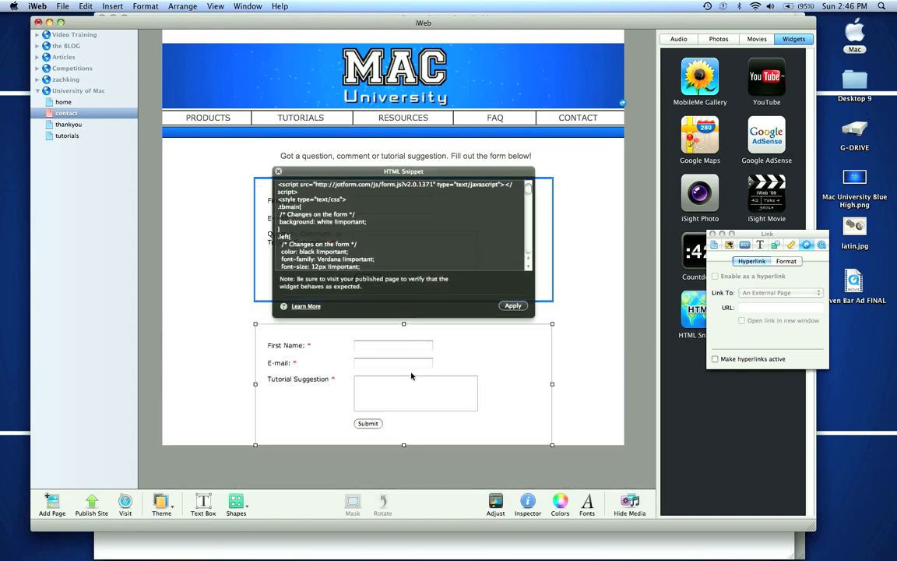
- Apply the pasted full source code in the iWeb HTML Snippet so the form renders
left_click(513, 305)
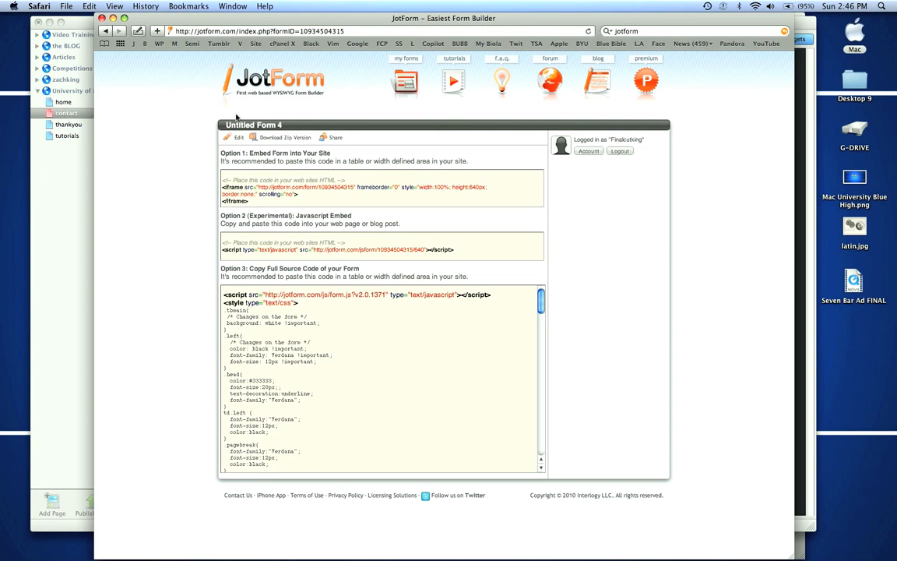
mouse_move(82, 165)
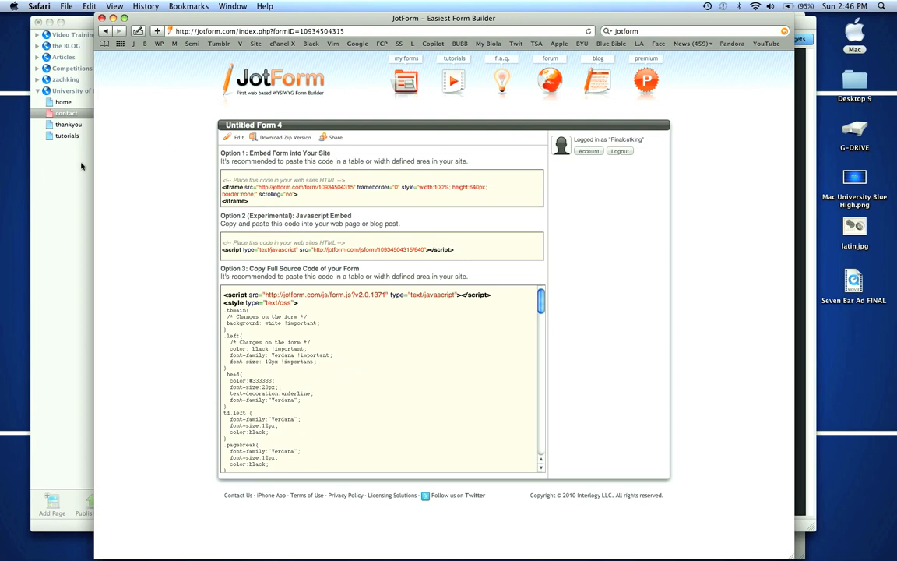
mouse_move(307, 90)
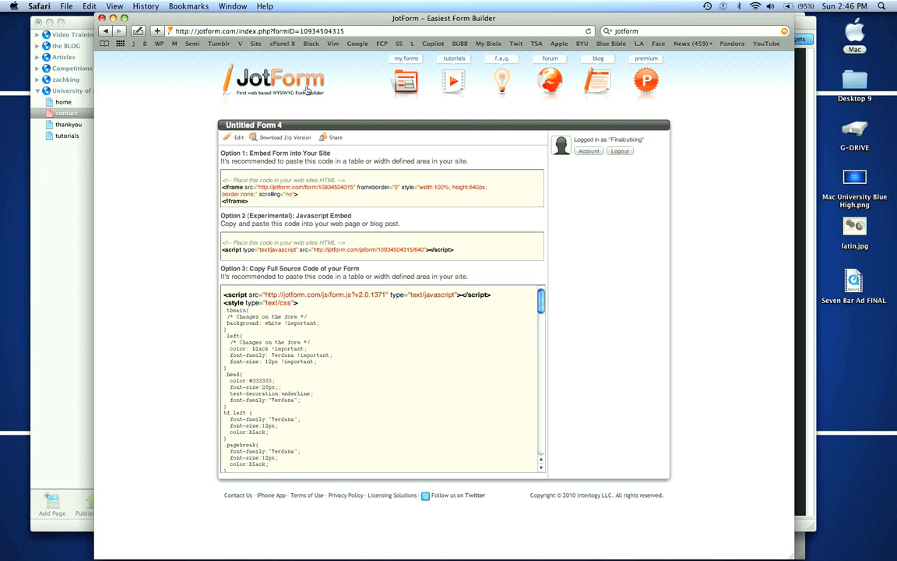
mouse_move(340, 138)
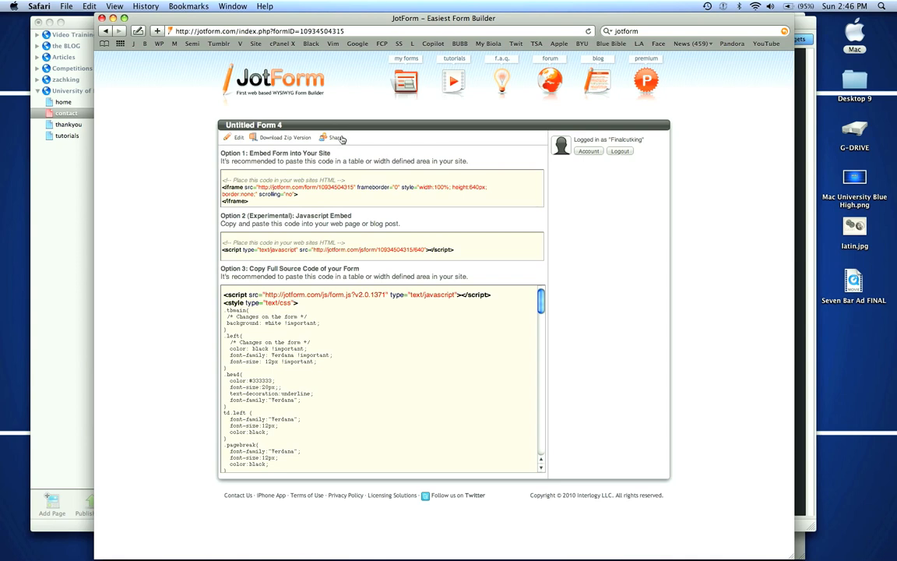
mouse_move(744, 114)
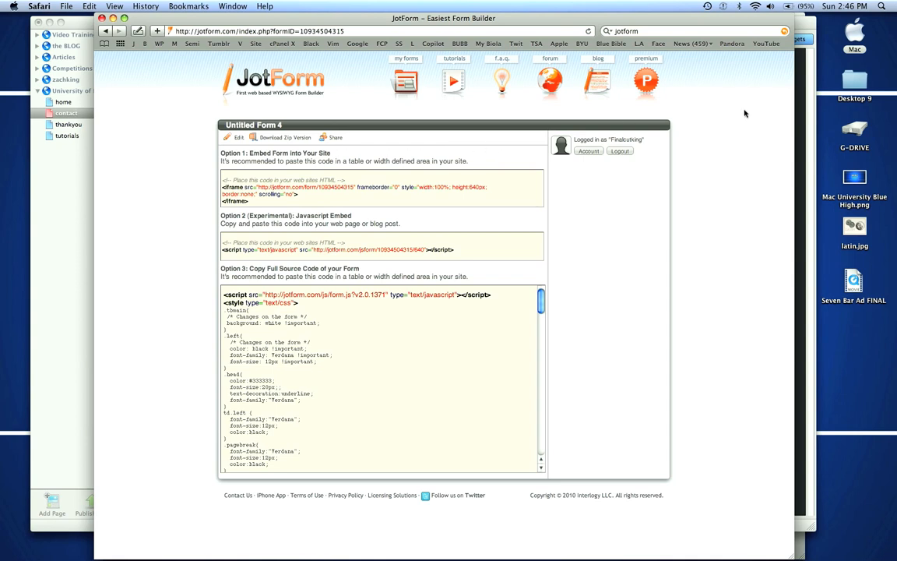